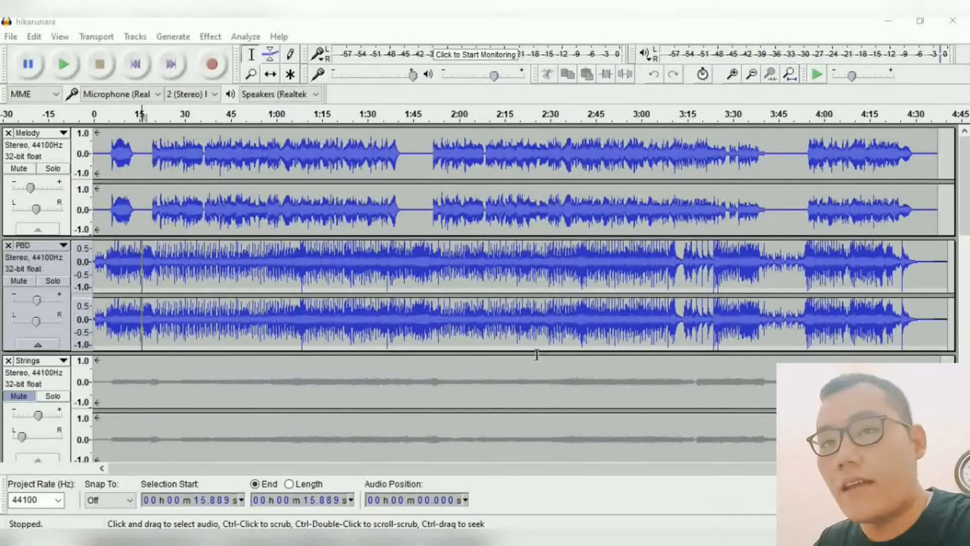
mouse_move(476, 231)
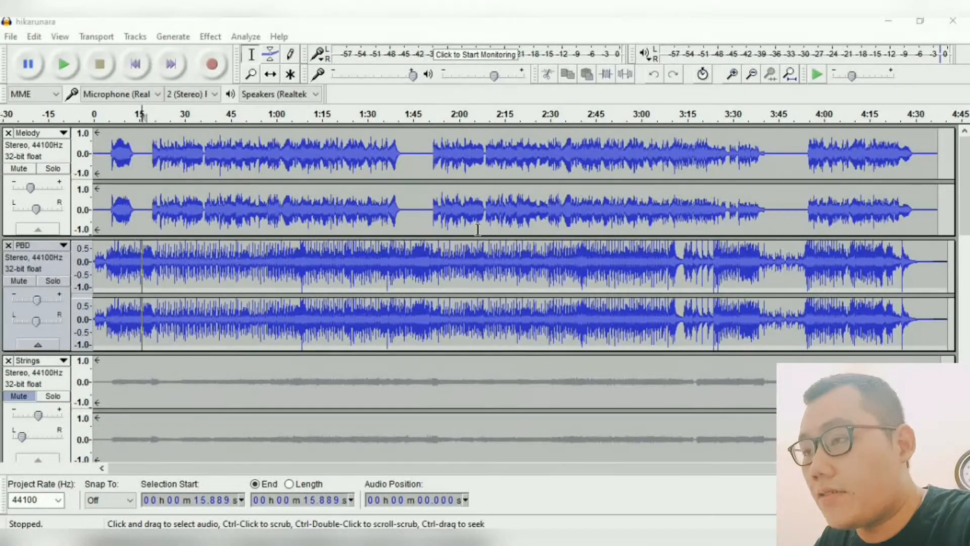
mouse_move(475, 189)
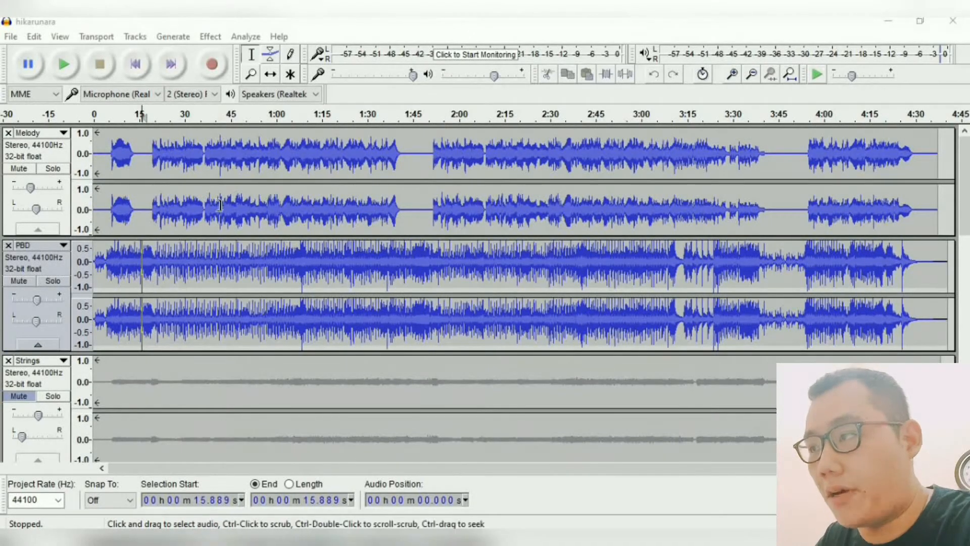
Step: Scroll down through the tracks, briefly play and stop the mix, and peek at the Melody track menu
scroll("down", 3)
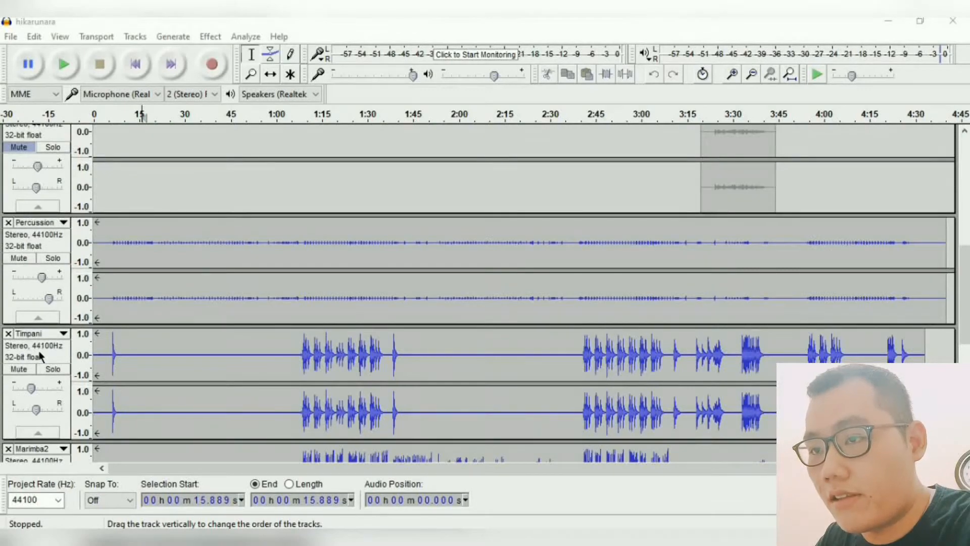
scroll("down", 3)
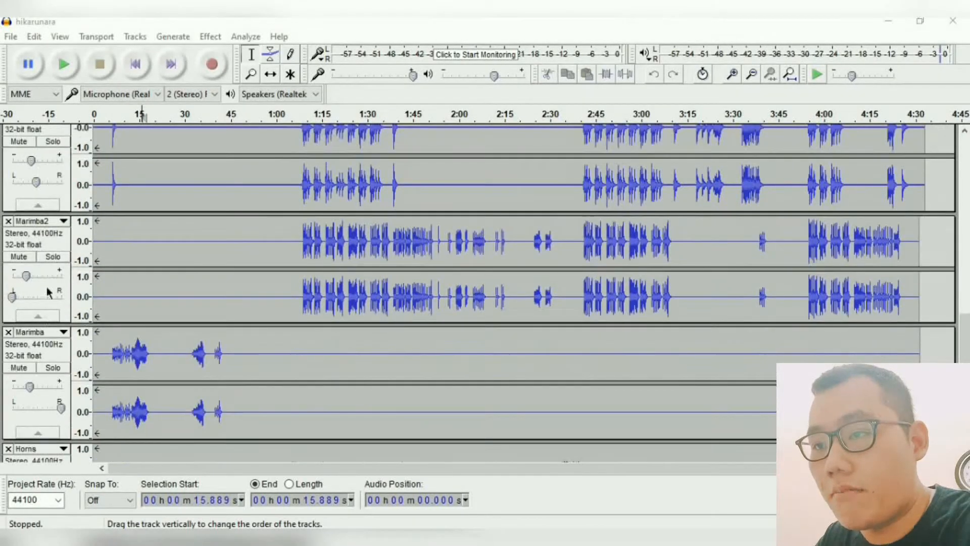
scroll("down", 3)
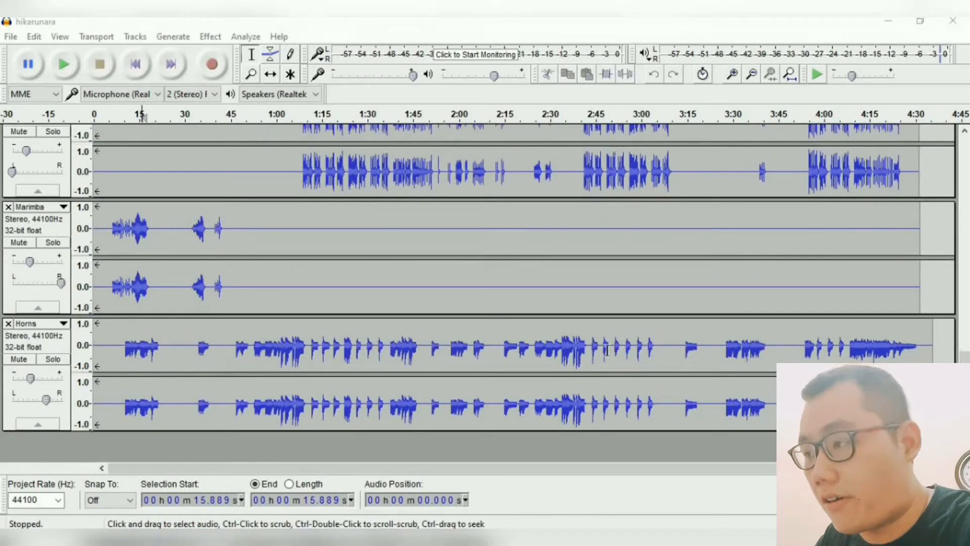
scroll("down", 3)
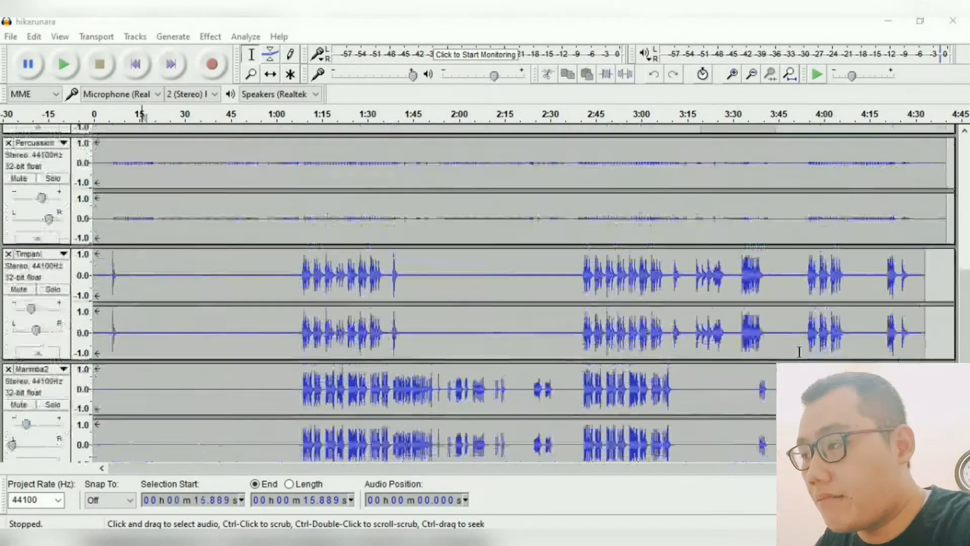
scroll("down", 3)
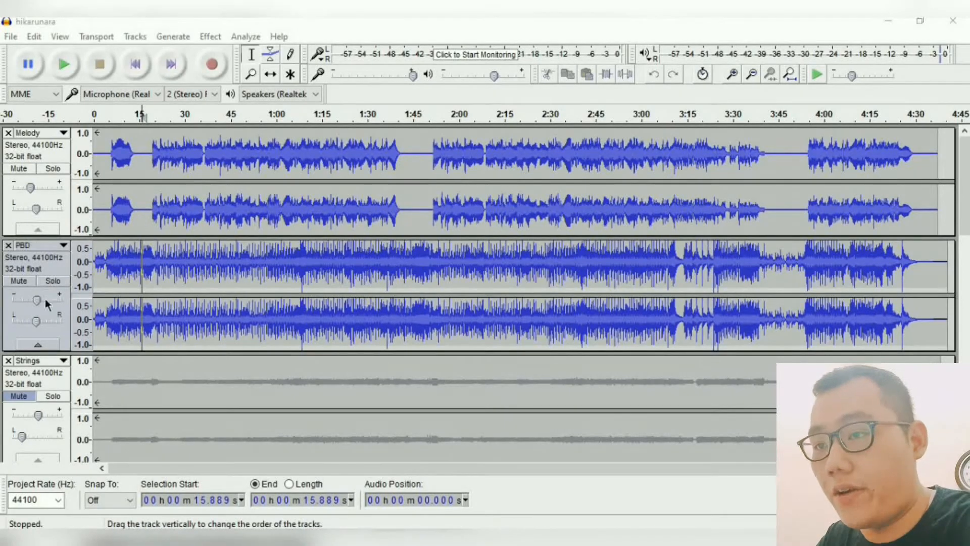
scroll("down", 3)
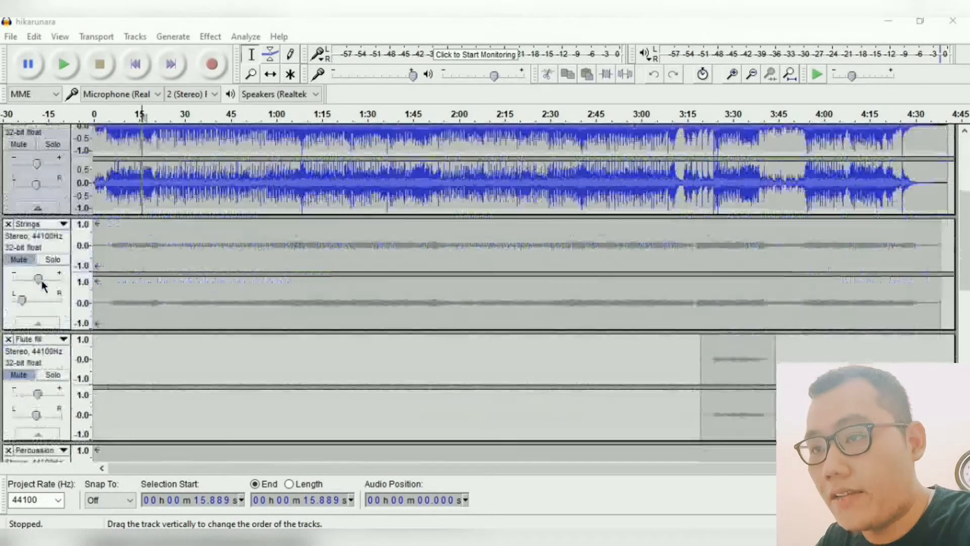
scroll("down", 3)
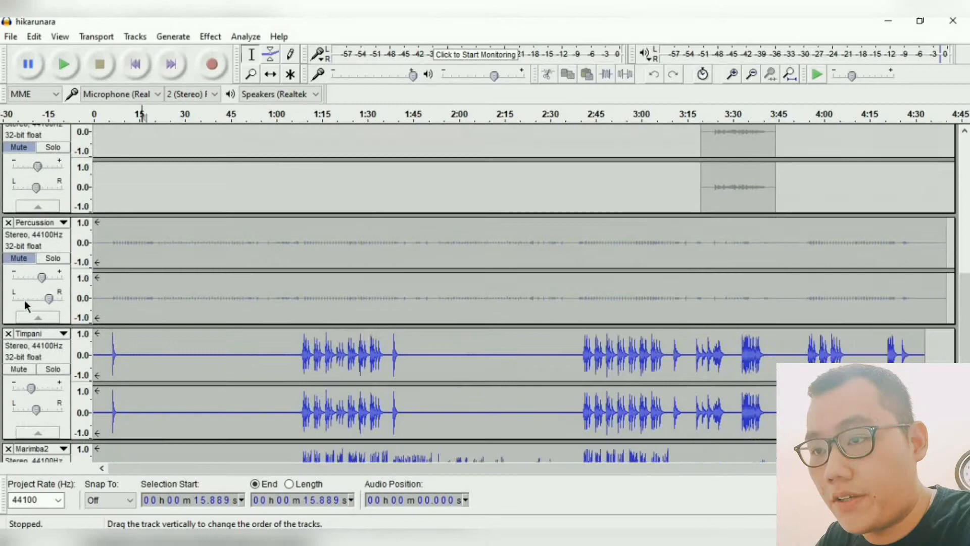
scroll("down", 3)
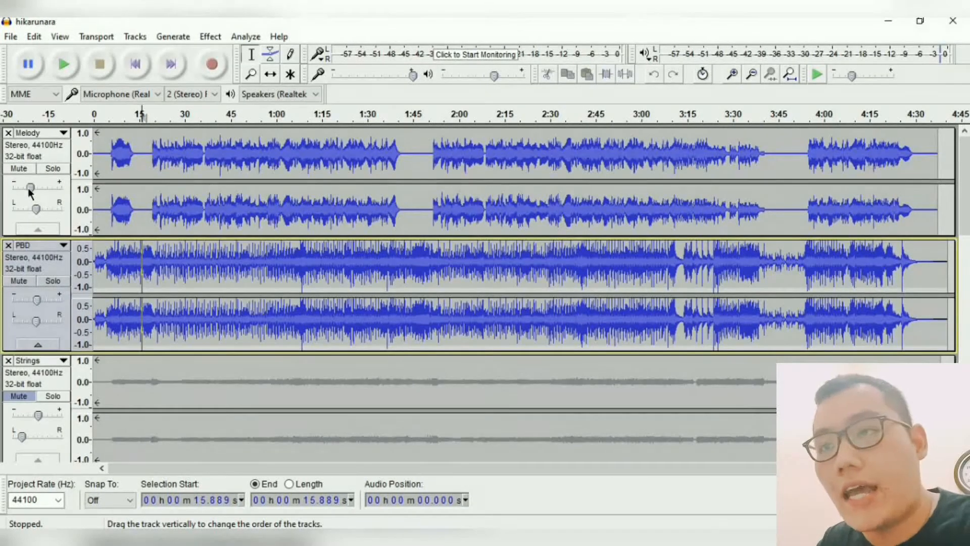
mouse_move(43, 263)
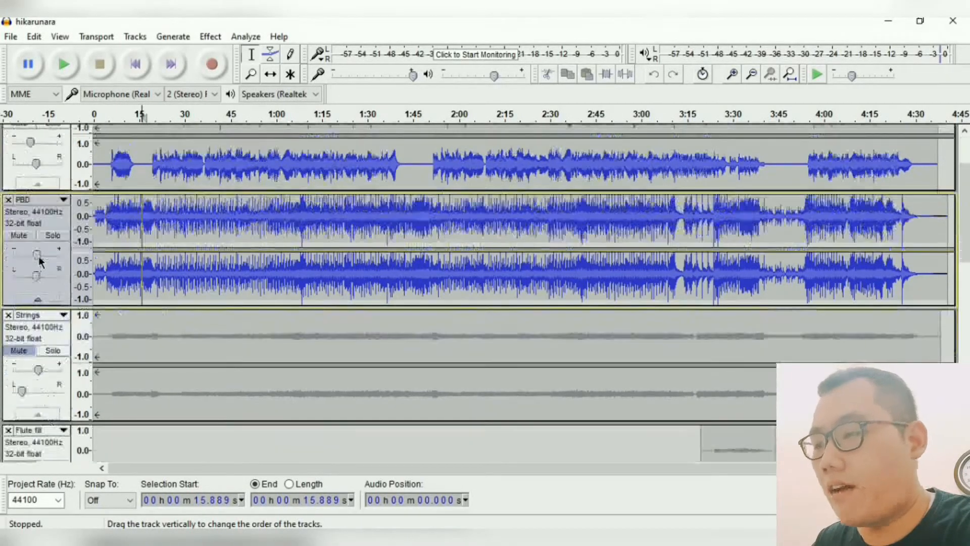
scroll("down", 3)
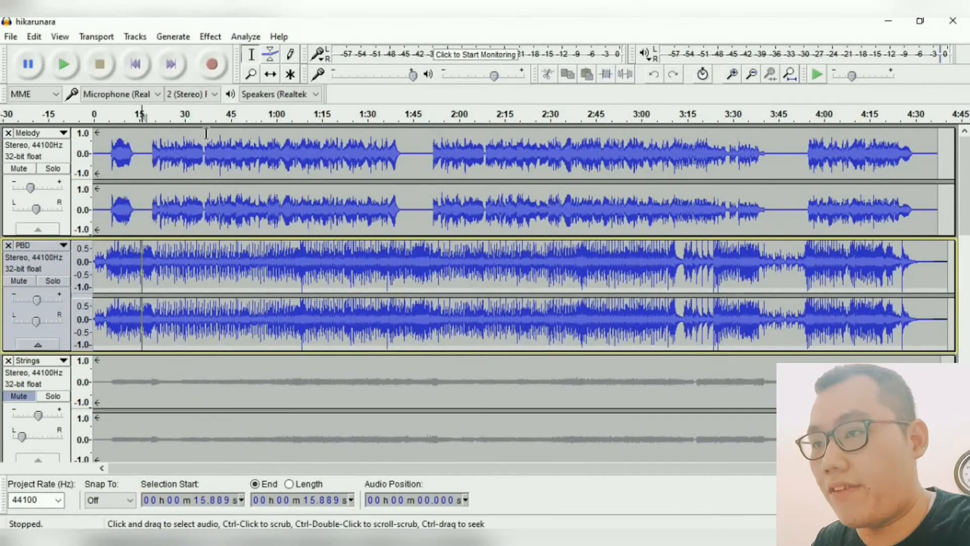
left_click(63, 63)
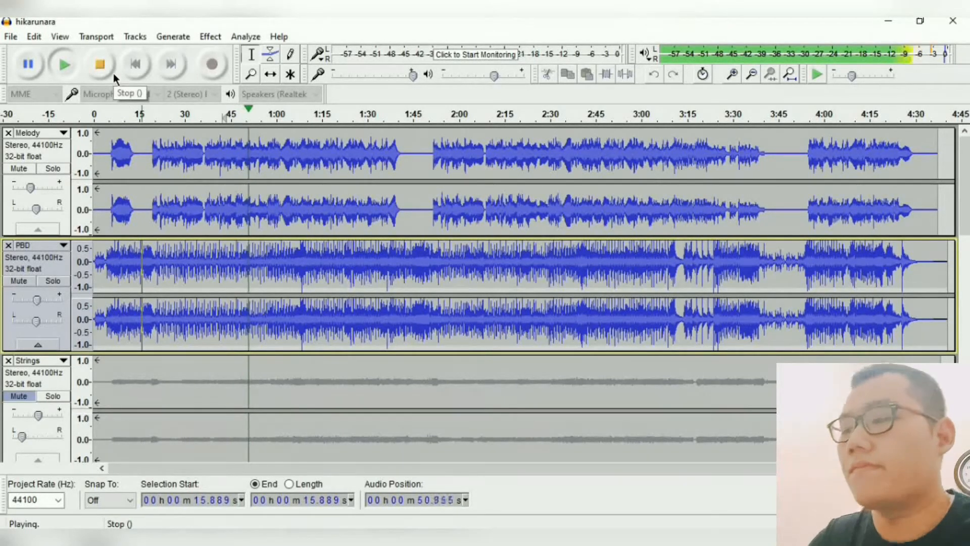
left_click(99, 62)
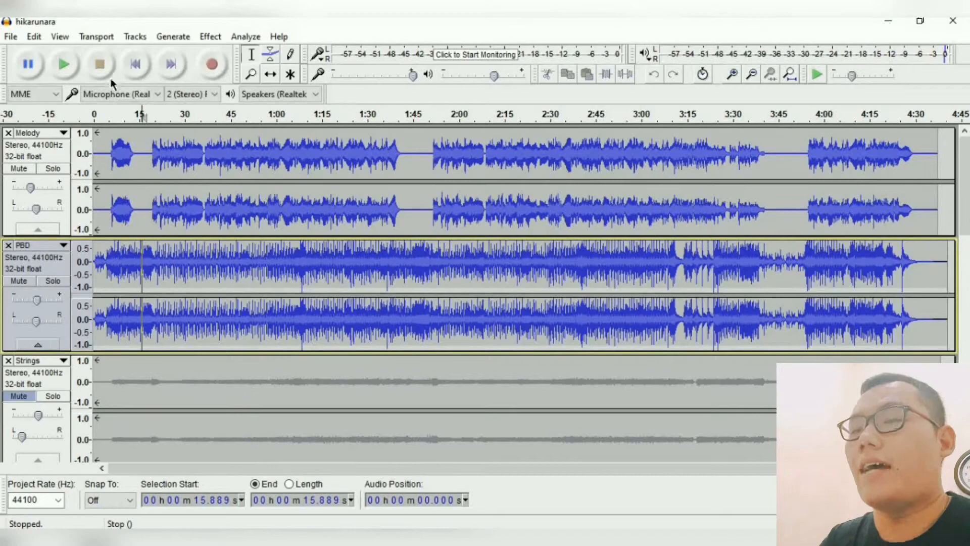
left_click(62, 132)
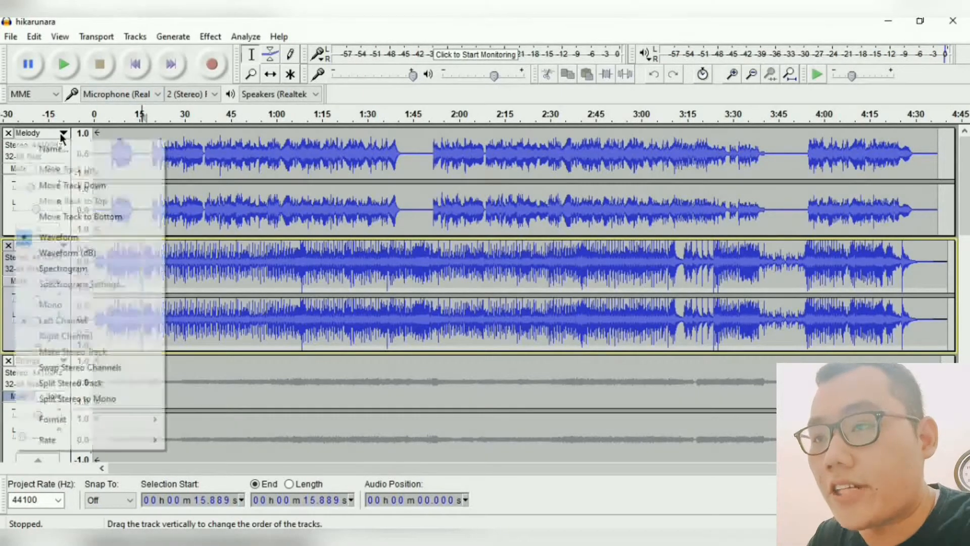
left_click(61, 133)
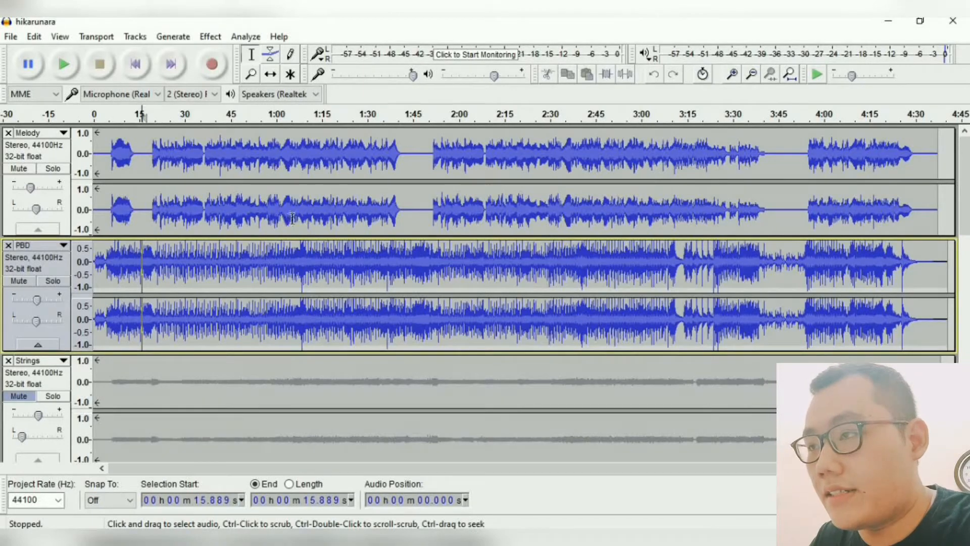
mouse_move(251, 212)
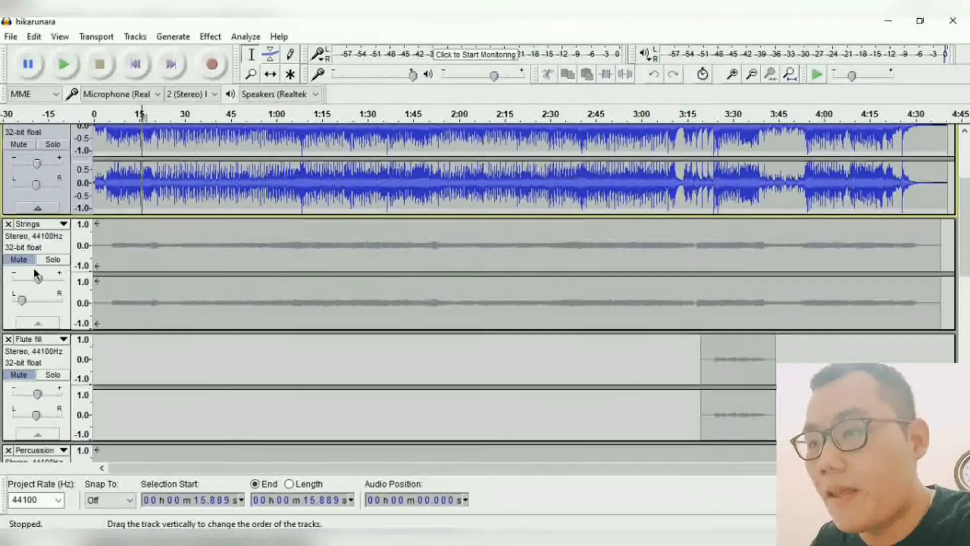
Step: Unmute the Strings track, solo it to hear it alone, then stop playback
left_click(18, 259)
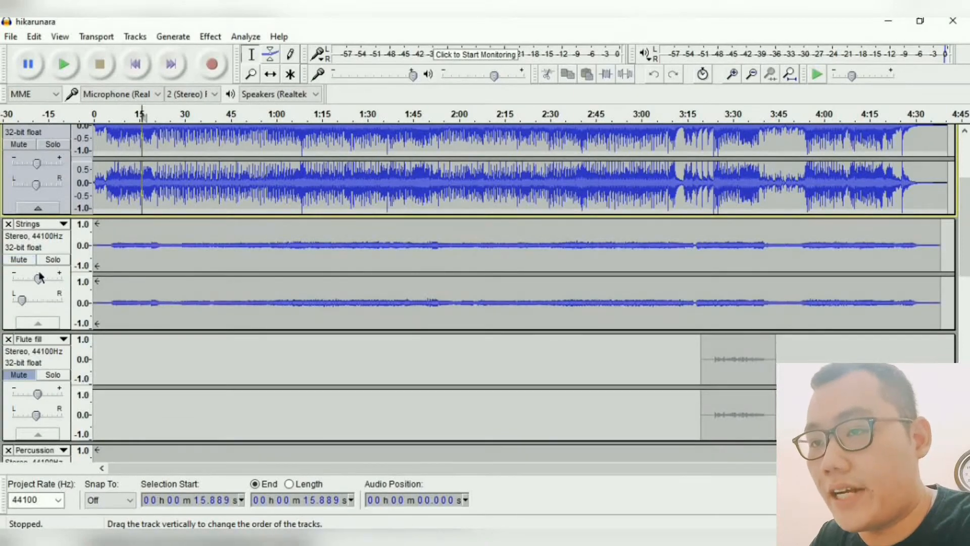
scroll("down", 3)
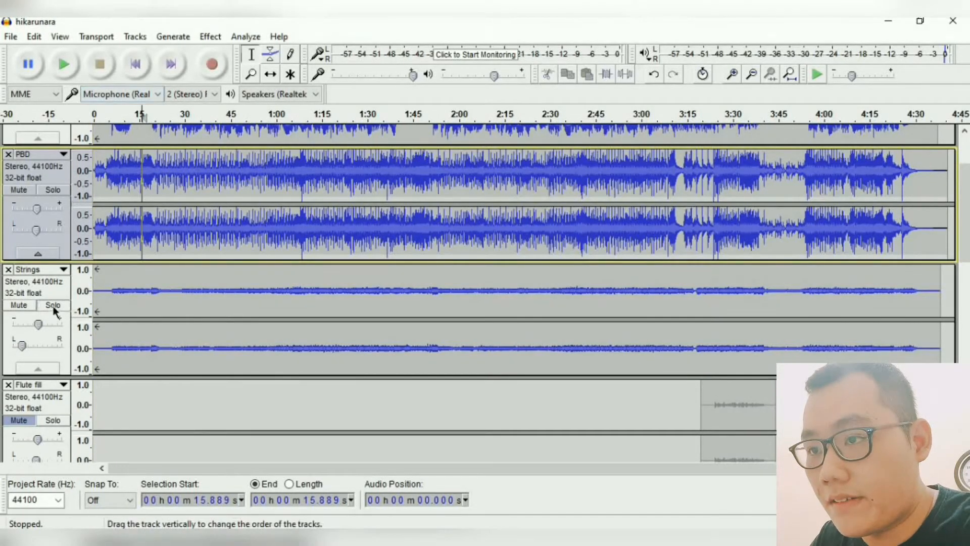
left_click(52, 304)
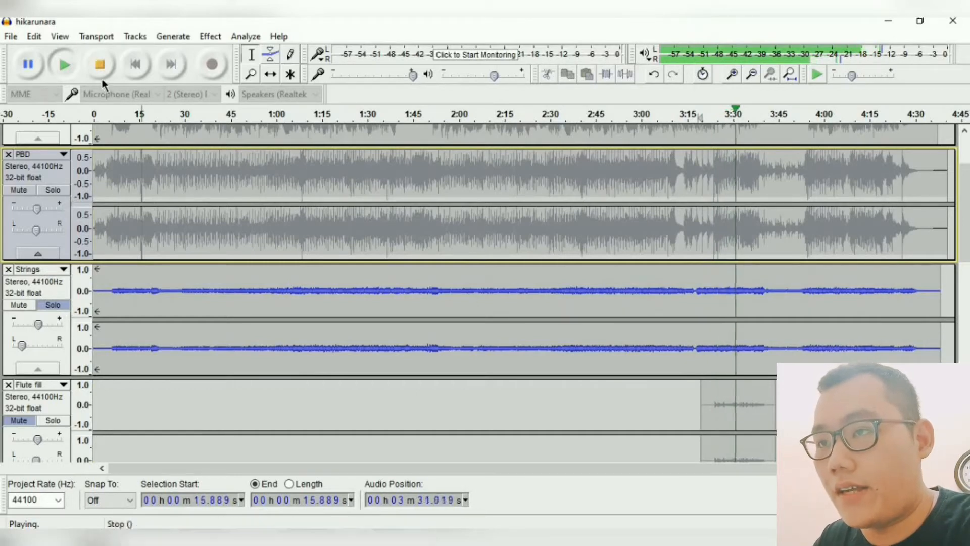
left_click(99, 62)
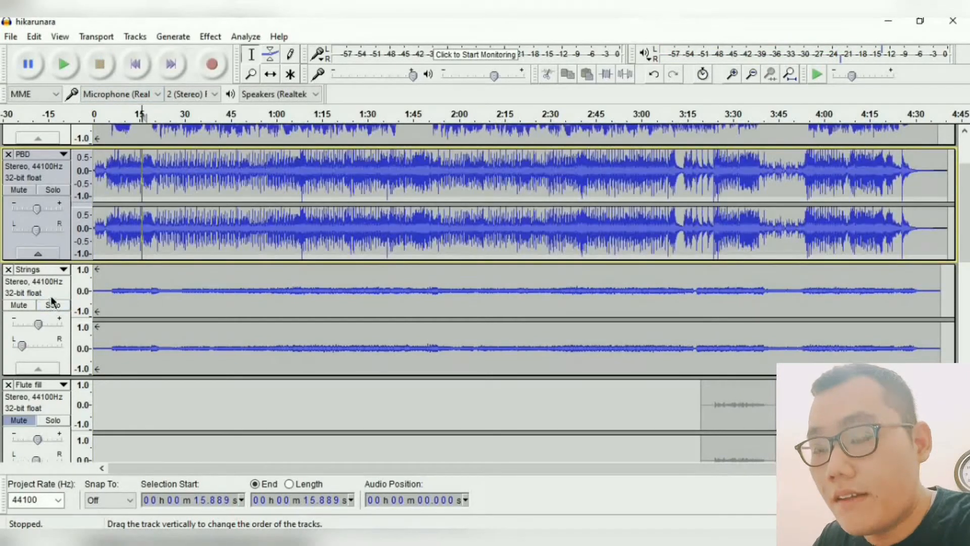
scroll("down", 3)
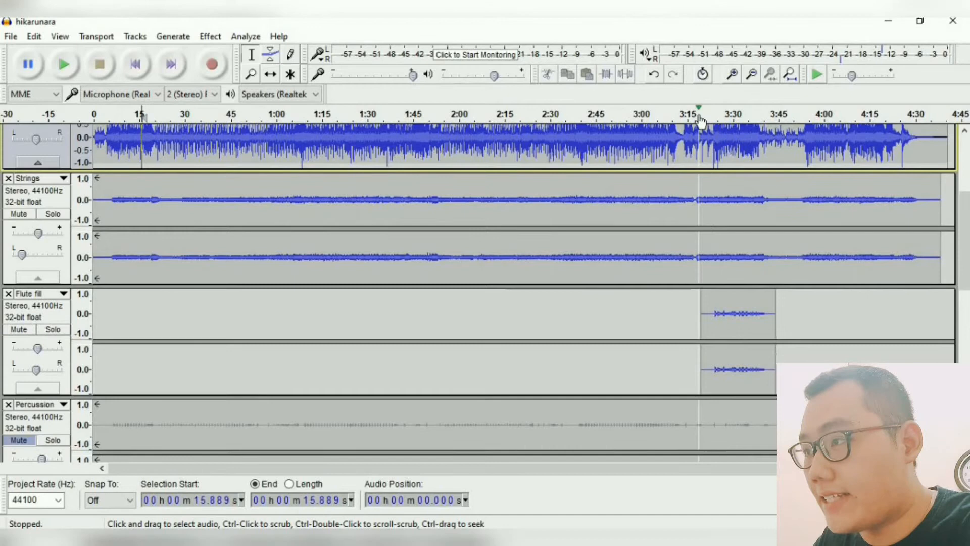
Step: Play the soloed Flute fill from about 3:18, unsolo it, then play the full mix from 3:20 and stop
left_click(702, 113)
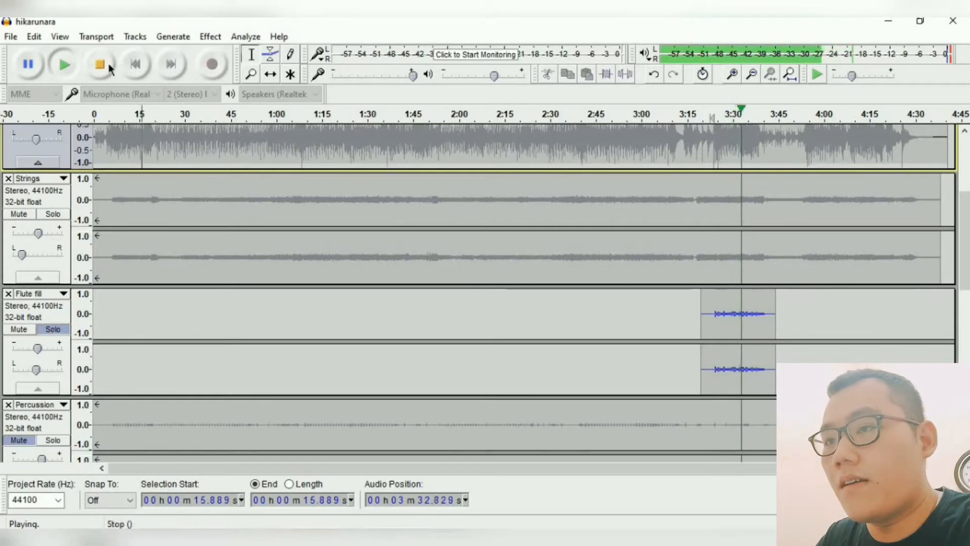
left_click(100, 64)
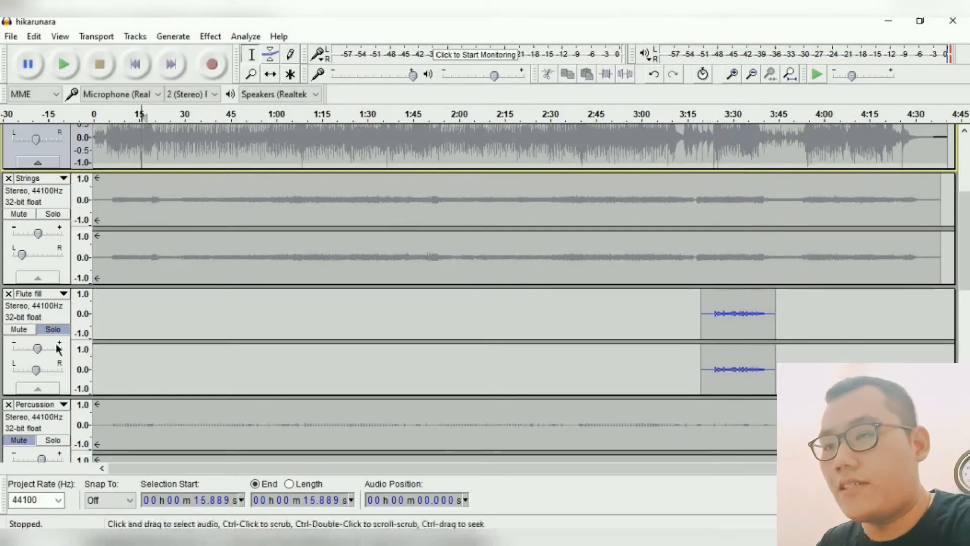
left_click(53, 328)
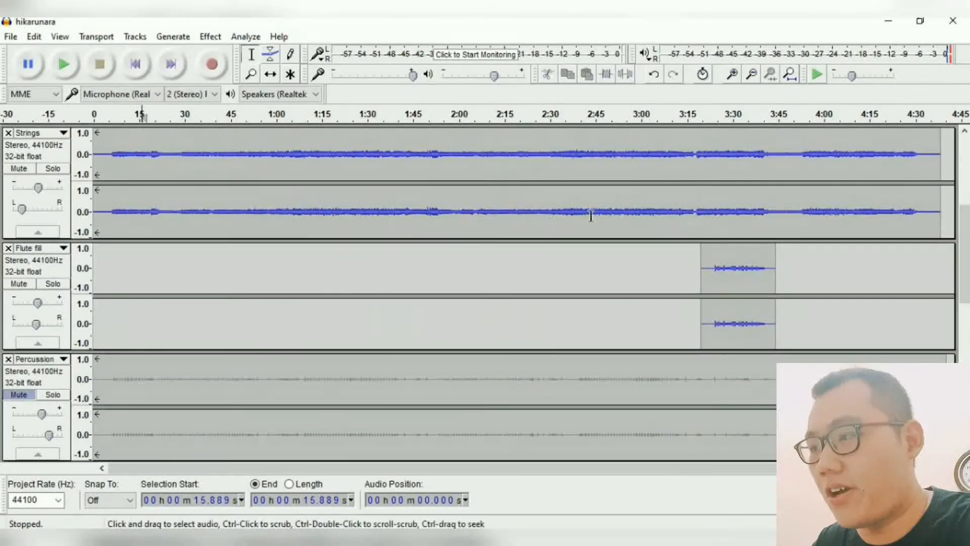
mouse_move(712, 184)
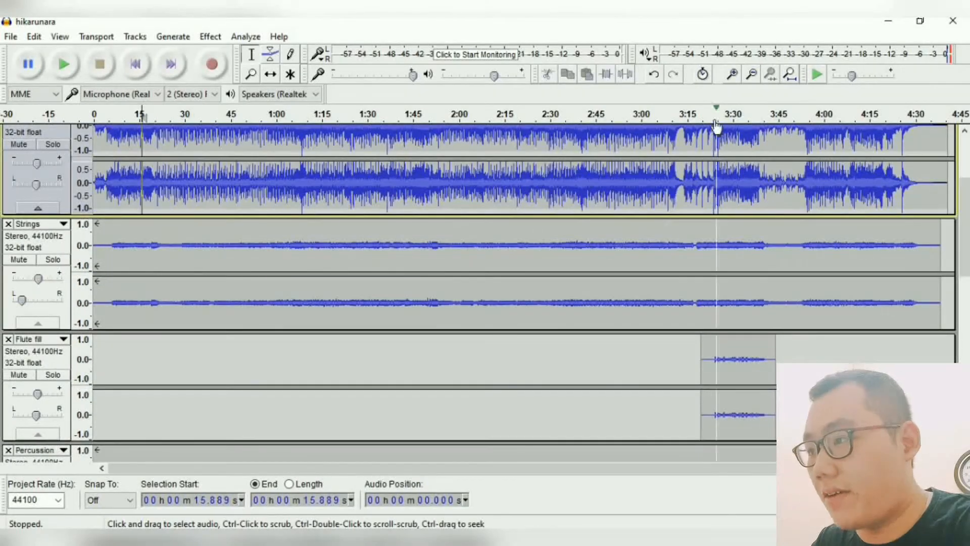
left_click(64, 64)
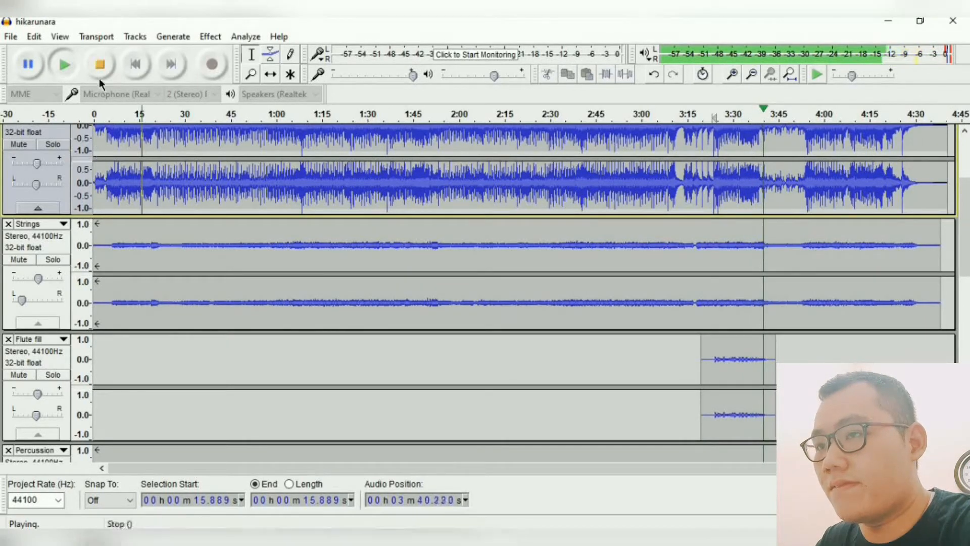
left_click(100, 63)
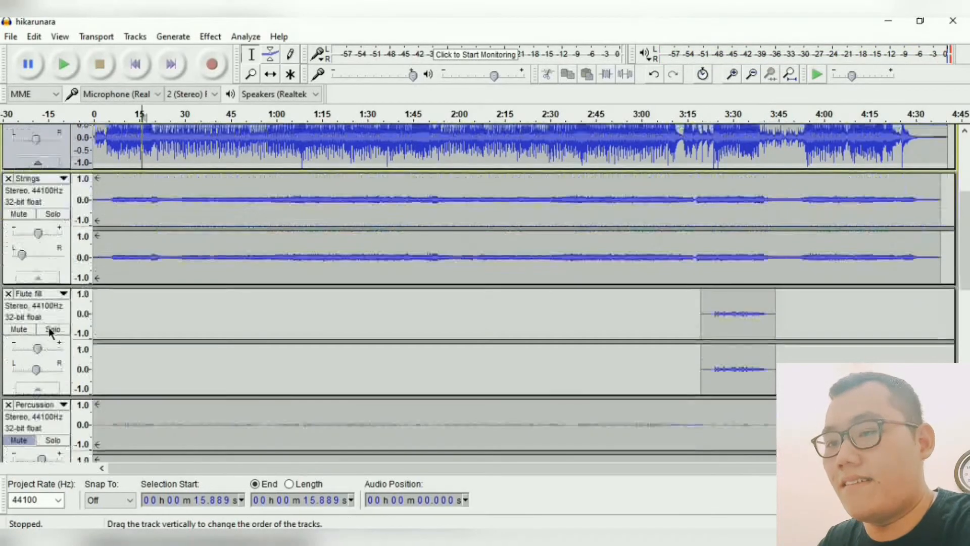
Step: Solo the Percussion track to hear it alone from near the song's start
scroll("down", 3)
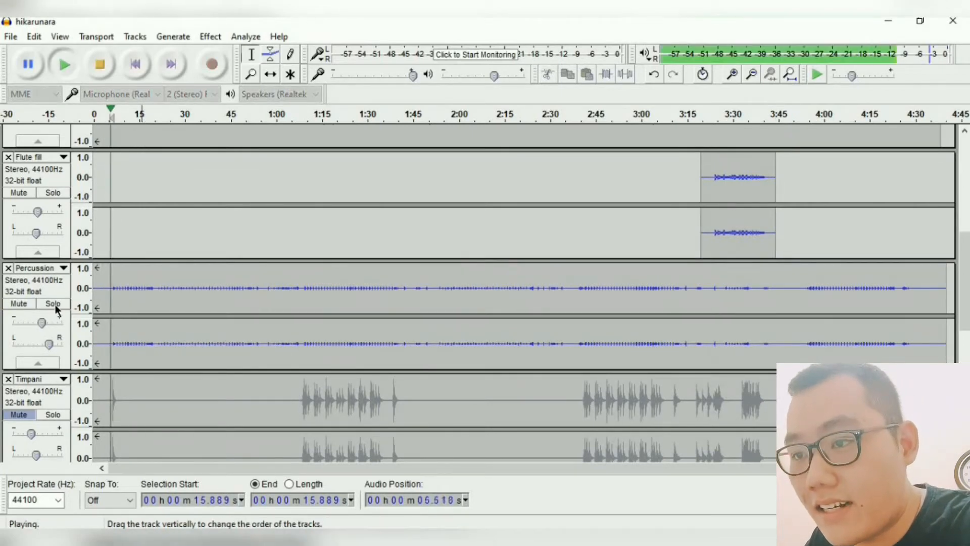
left_click(53, 304)
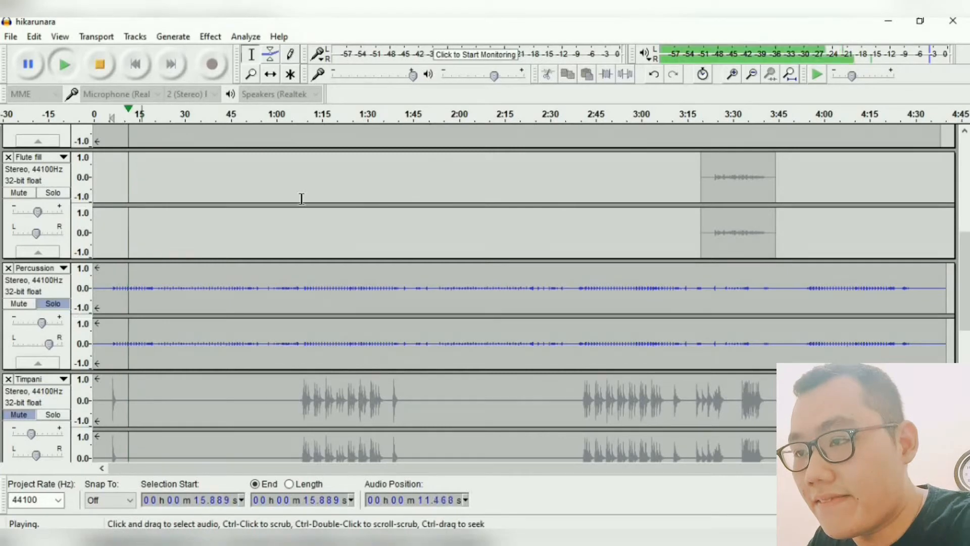
mouse_move(414, 205)
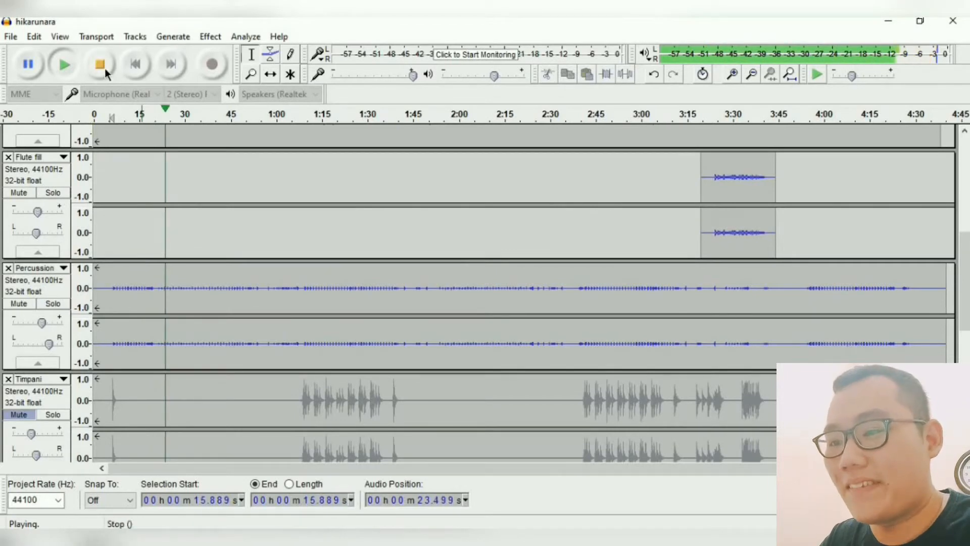
Step: Stop the Percussion solo, play the mix with Timpani from around 1:12, then stop
left_click(100, 64)
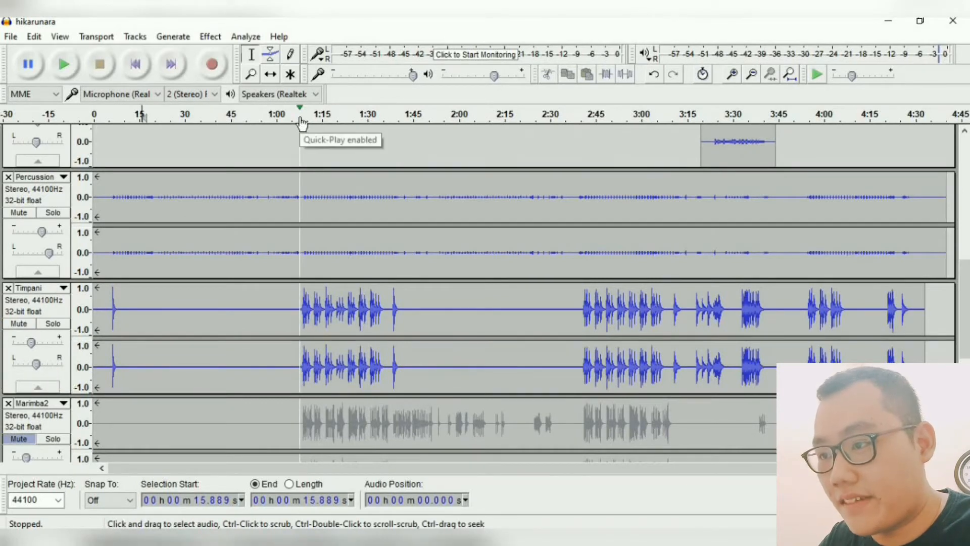
left_click(62, 63)
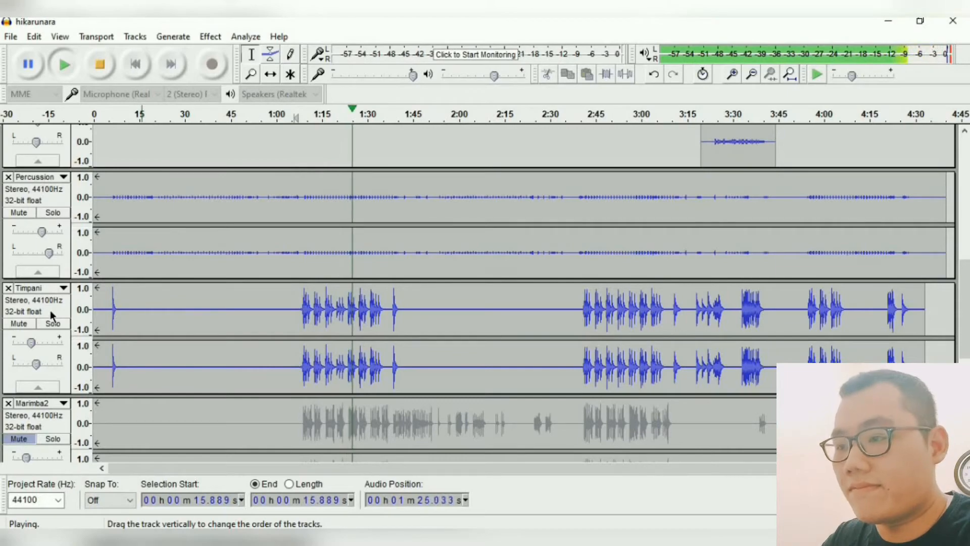
left_click(99, 63)
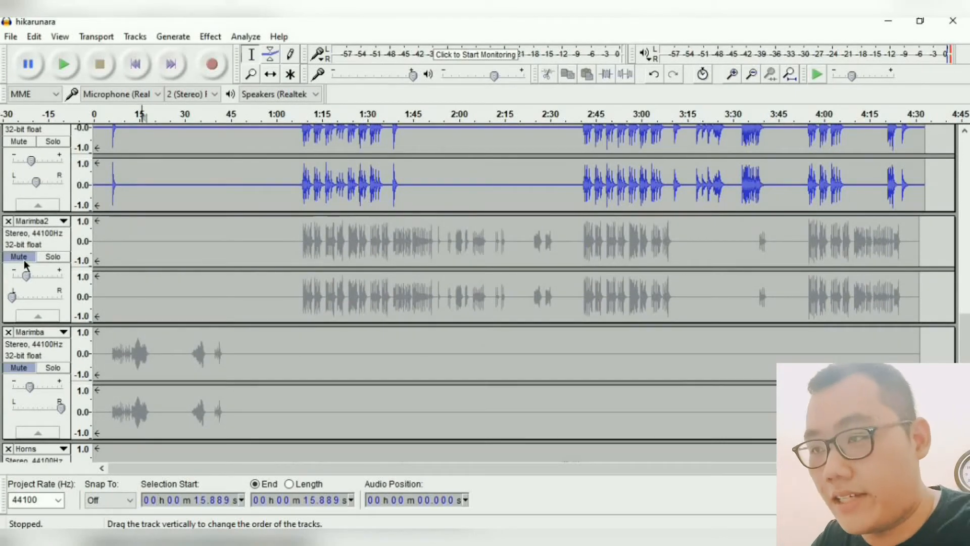
Step: Unmute Marimba2, solo the Marimba track for its opening notes, then release the solo
left_click(19, 256)
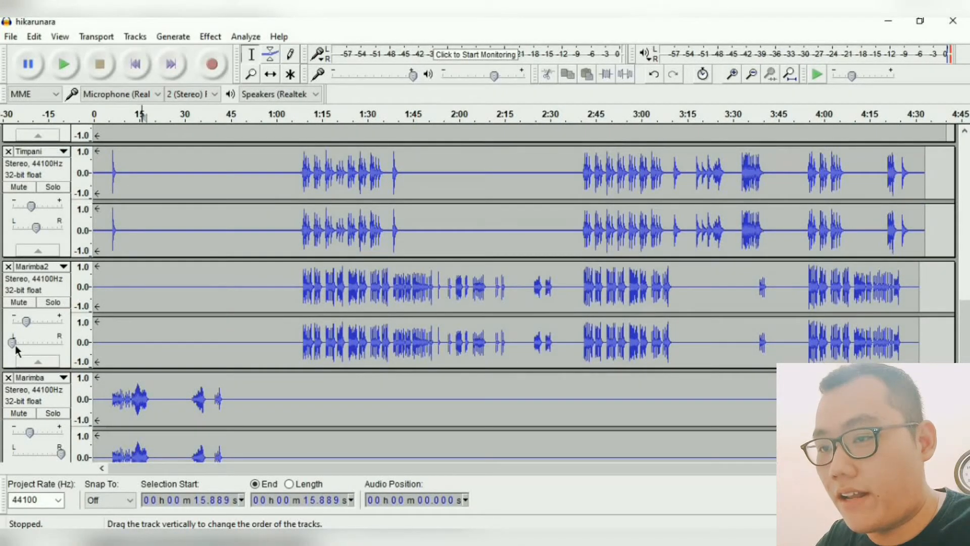
scroll("down", 3)
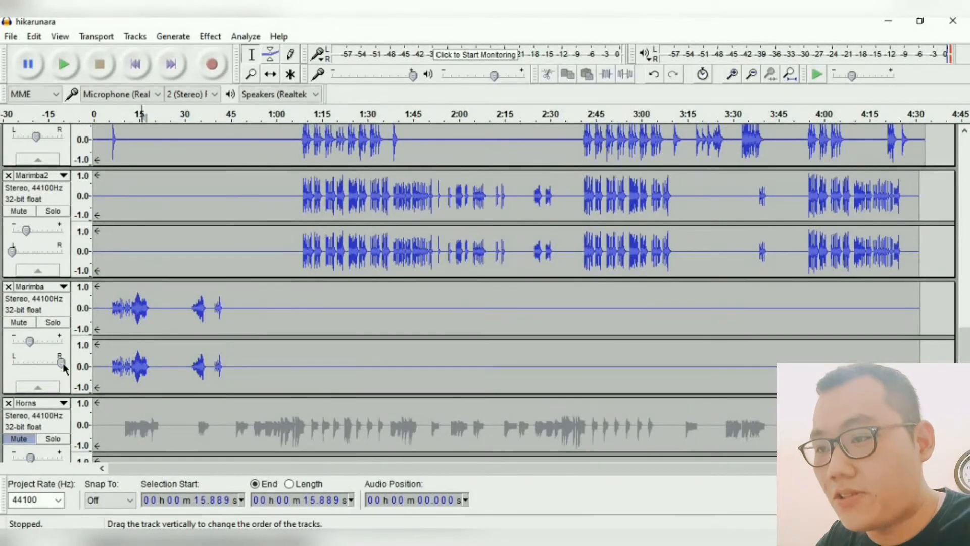
mouse_move(54, 213)
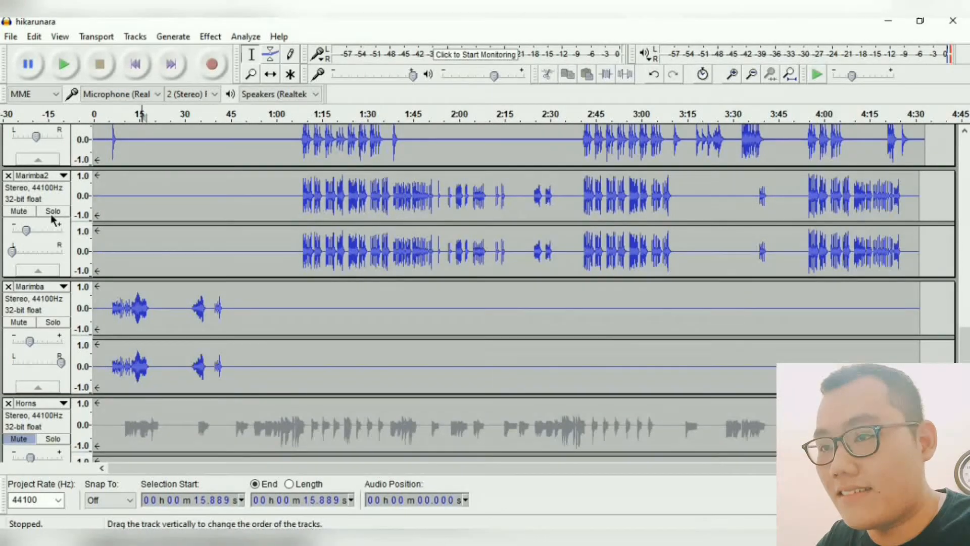
left_click(52, 210)
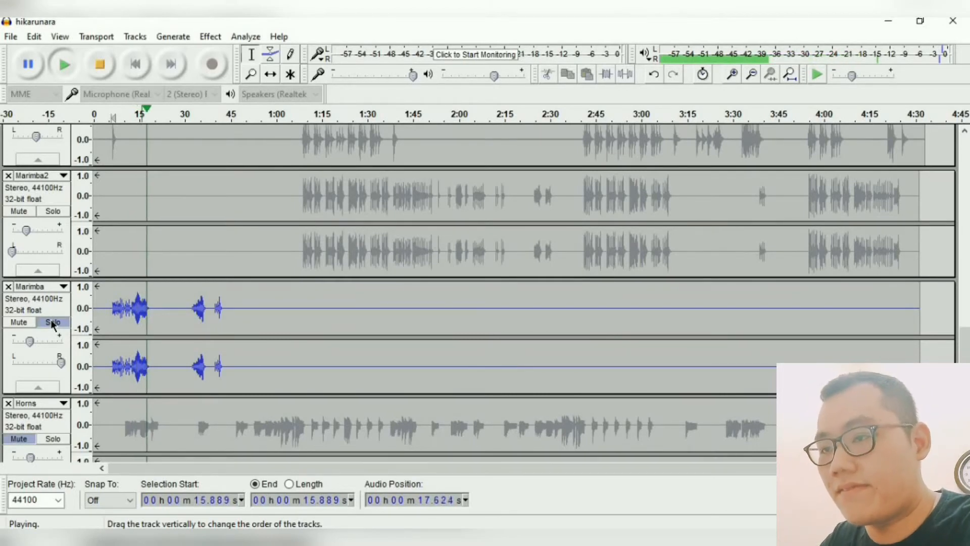
left_click(52, 321)
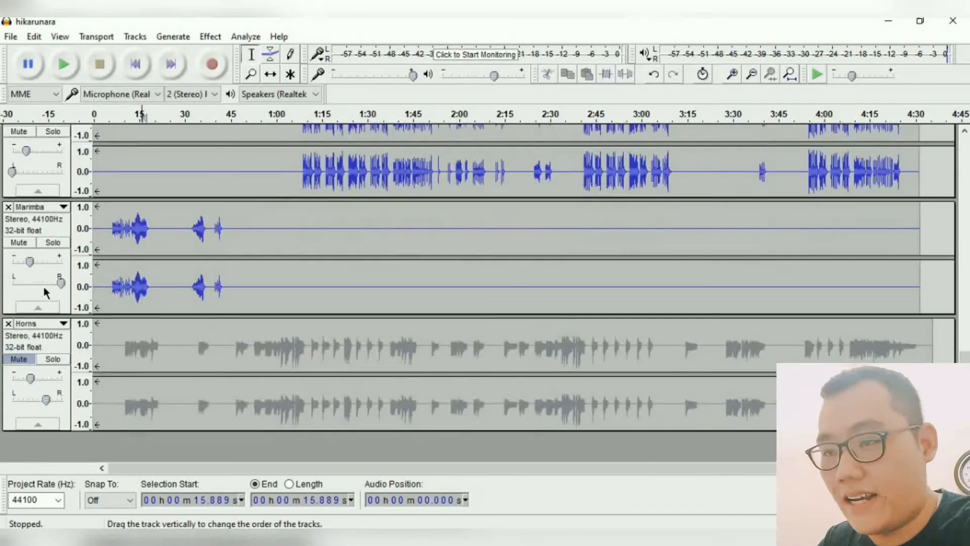
Step: Play the full arrangement with Melody, PBD and Strings past the one-minute mark
left_click(18, 359)
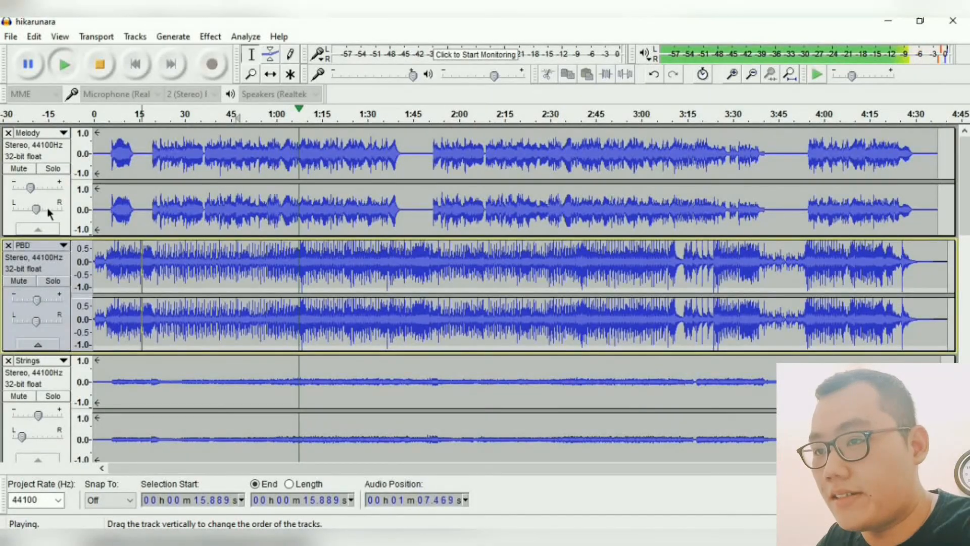
Step: Stop the full-mix playback around 1:30 and scroll back down over the Strings and Flute fill tracks
scroll("down", 3)
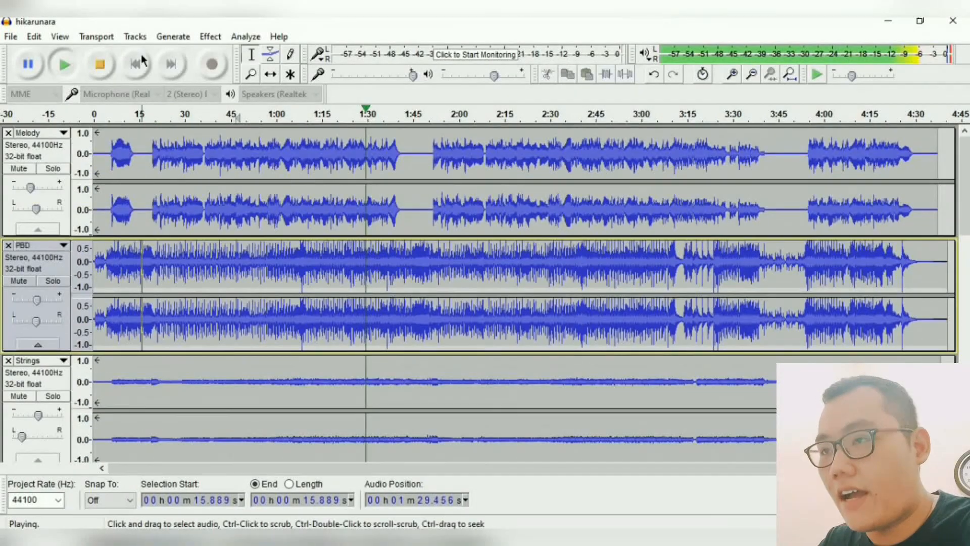
left_click(99, 63)
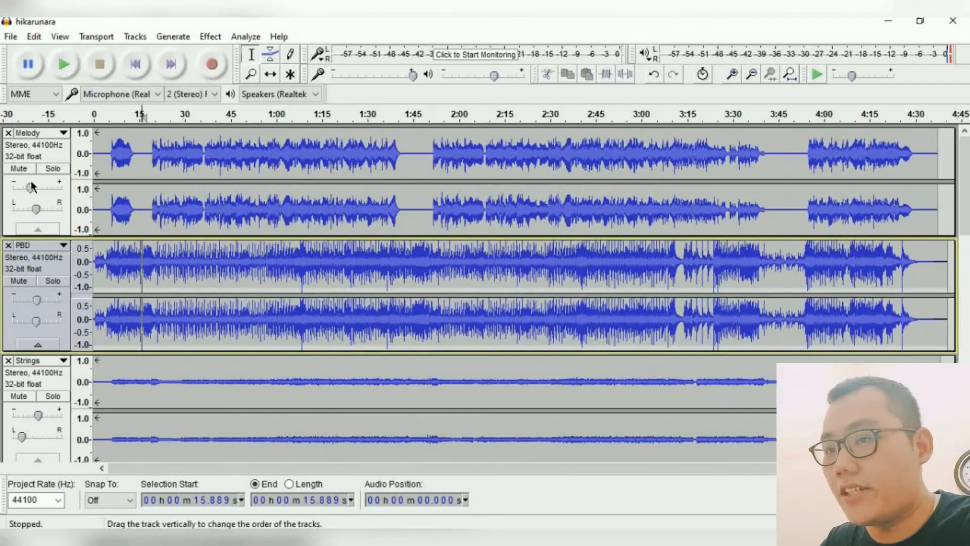
scroll("down", 3)
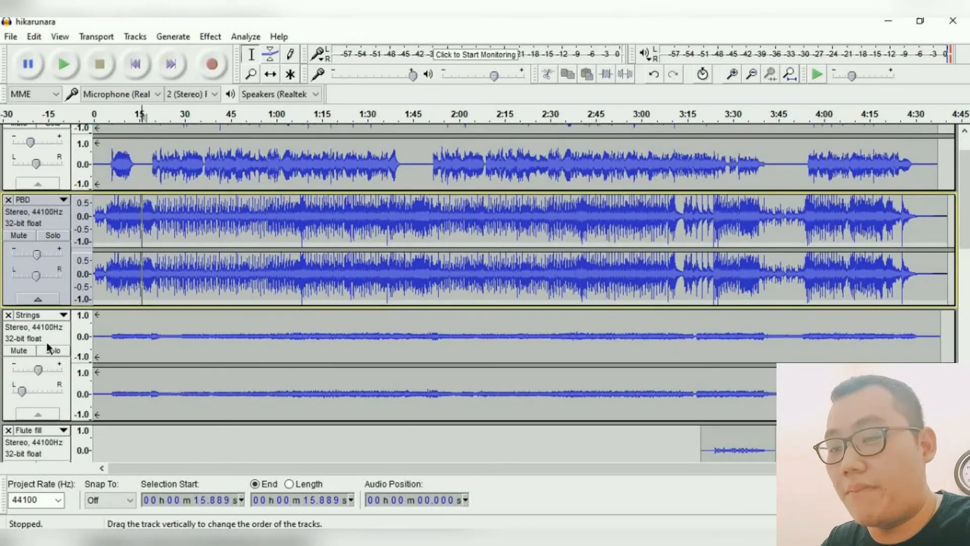
scroll("down", 3)
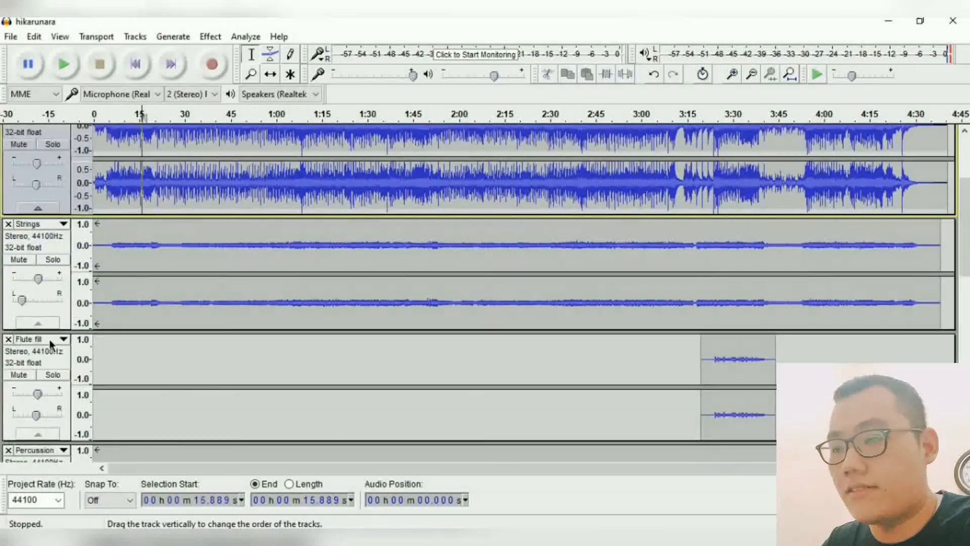